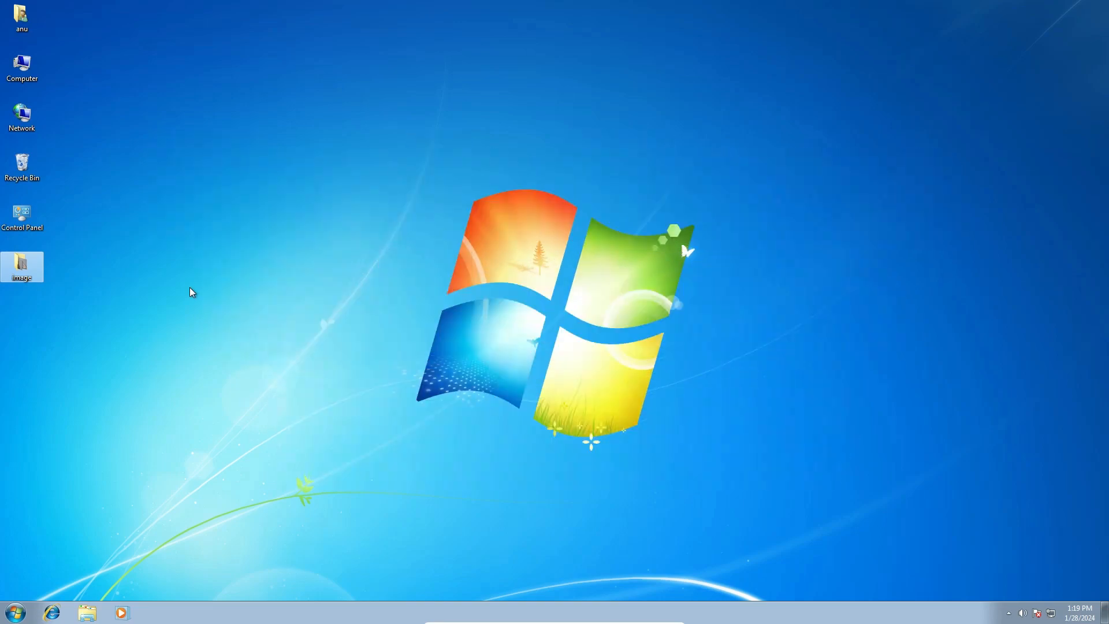
# - View the image folder and preview the pexels-rafael-barros-2130796 photo in Photo Viewer
pyautogui.doubleClick(22, 266)
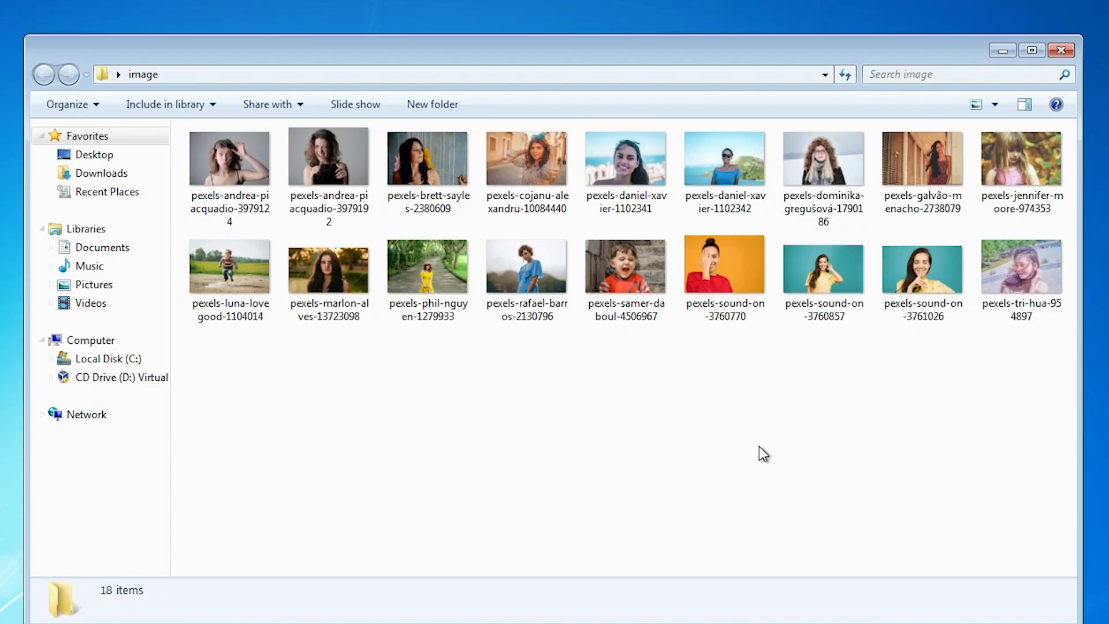
pyautogui.moveTo(700, 403)
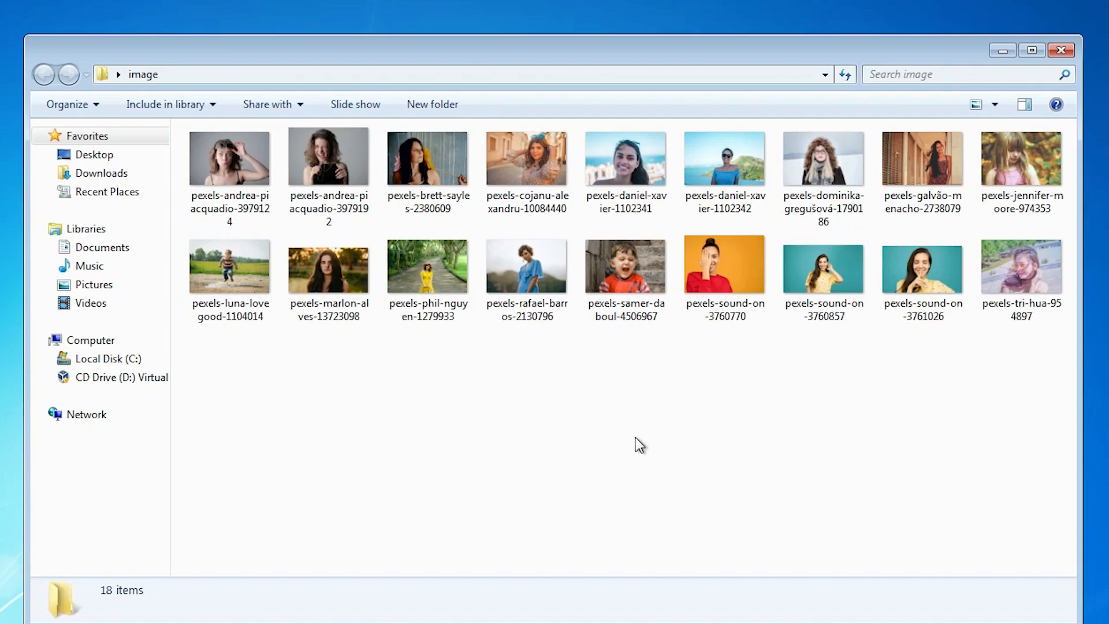
pyautogui.click(526, 265)
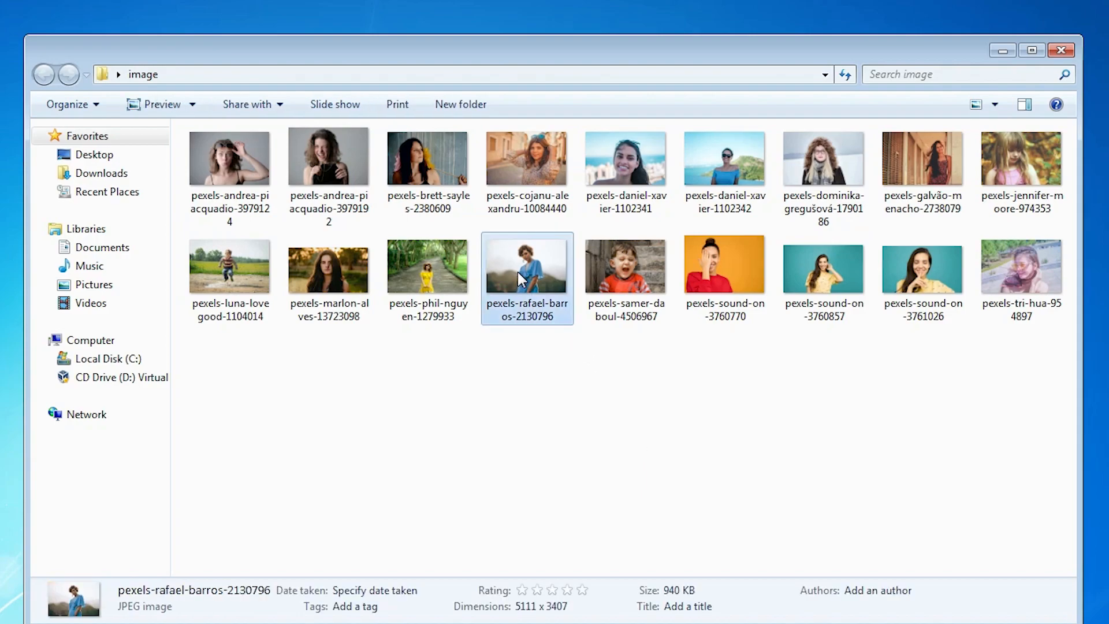
pyautogui.doubleClick(526, 267)
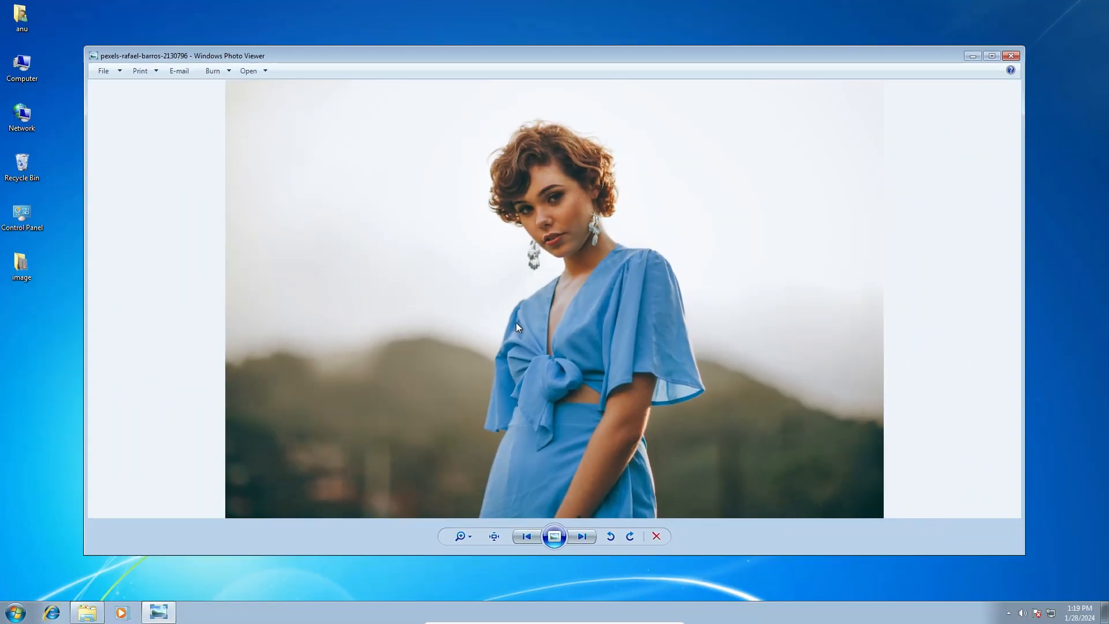
pyautogui.click(1010, 56)
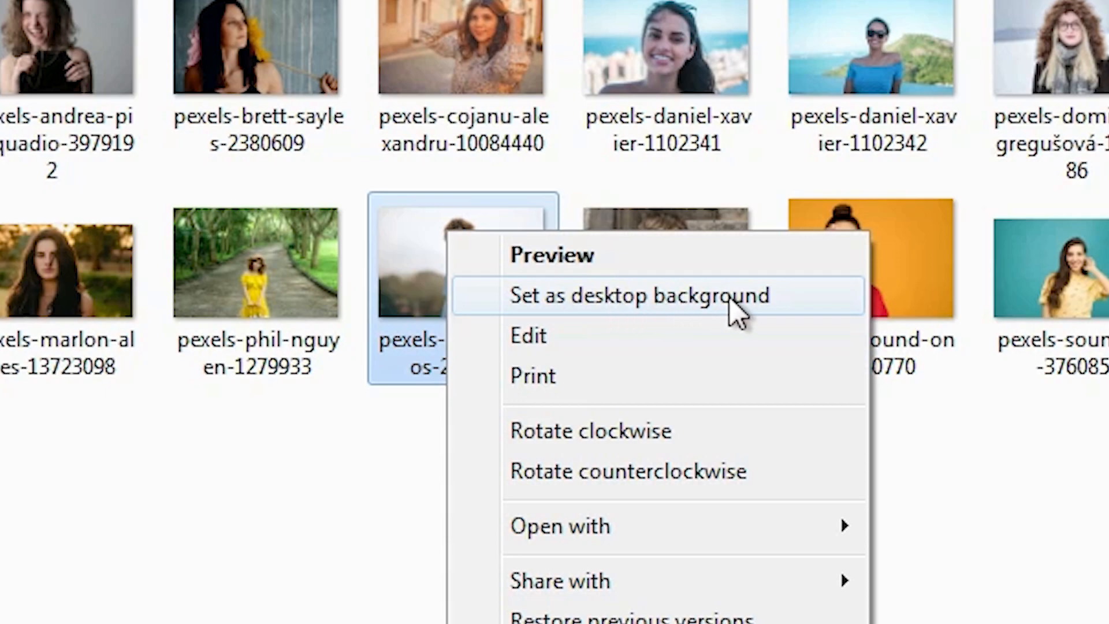
# - Make the rafael-barros portrait the desktop background, then bring up Personalization from the desktop
pyautogui.click(634, 295)
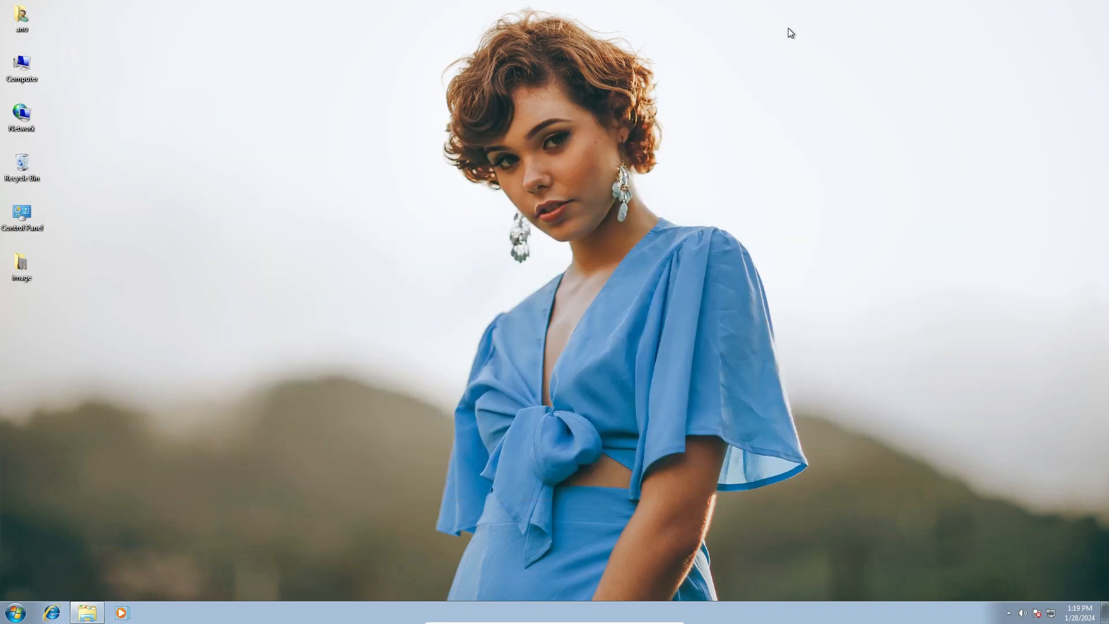
pyautogui.moveTo(249, 294)
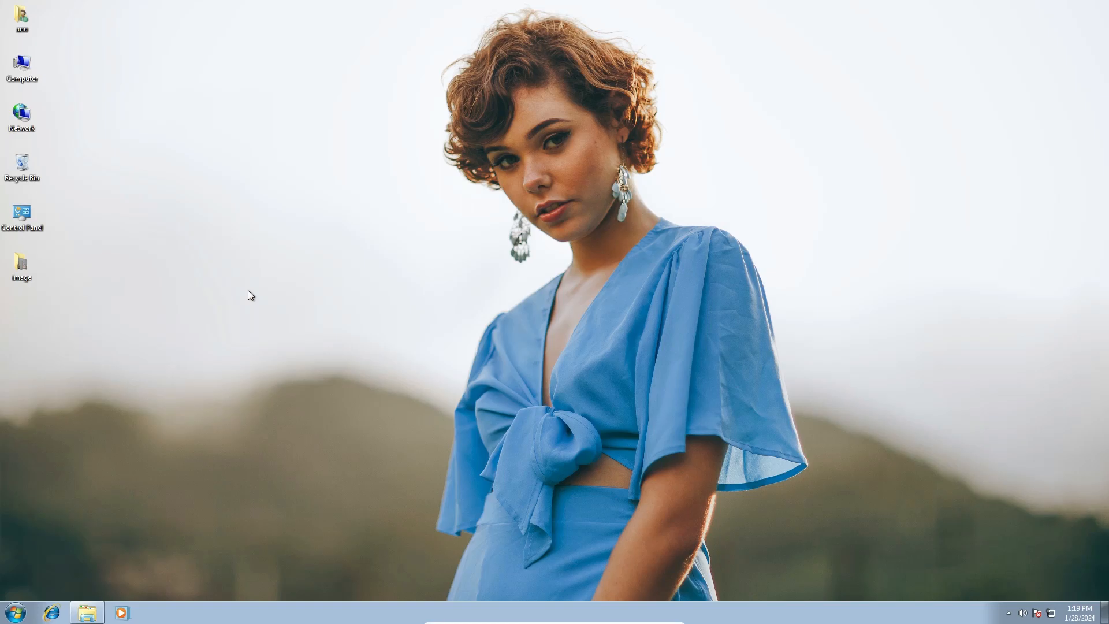
pyautogui.moveTo(458, 213)
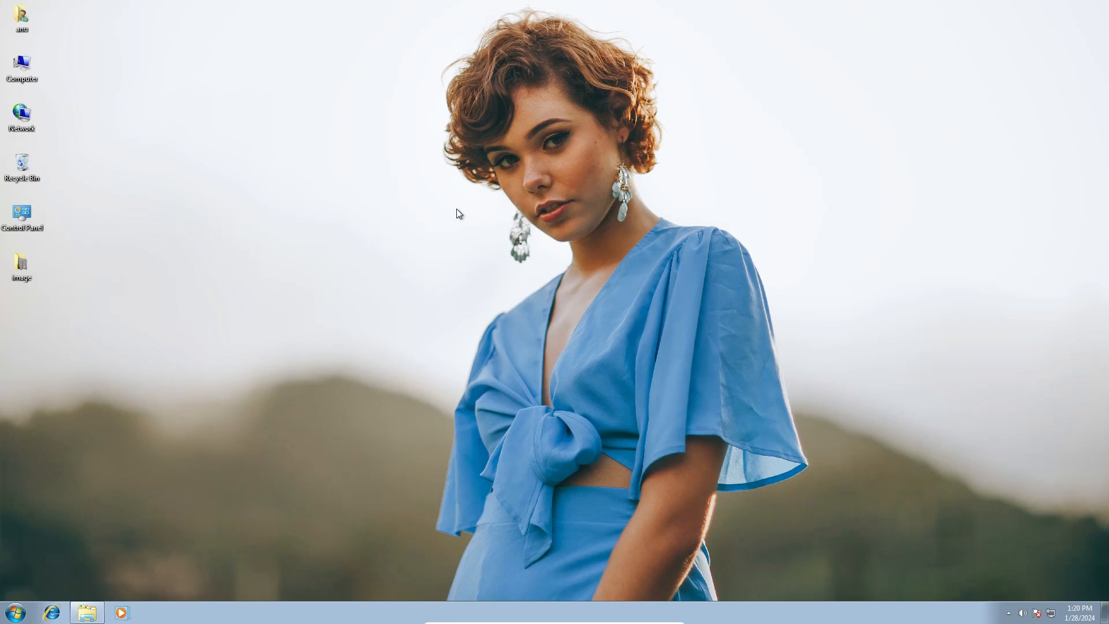
pyautogui.moveTo(417, 207)
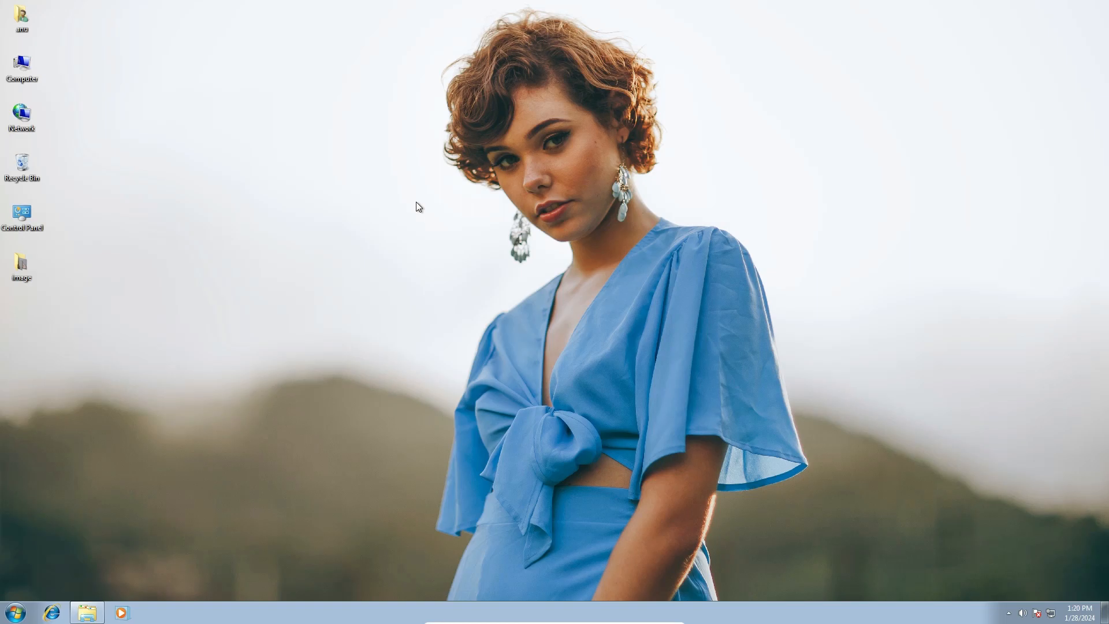
pyautogui.rightClick(416, 206)
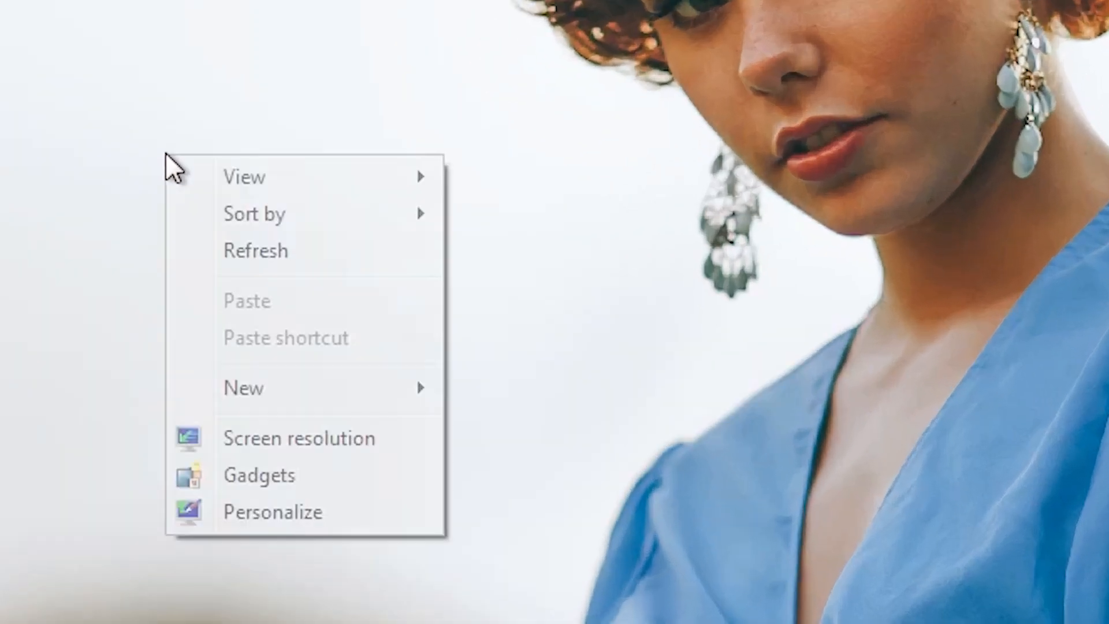
pyautogui.moveTo(304, 513)
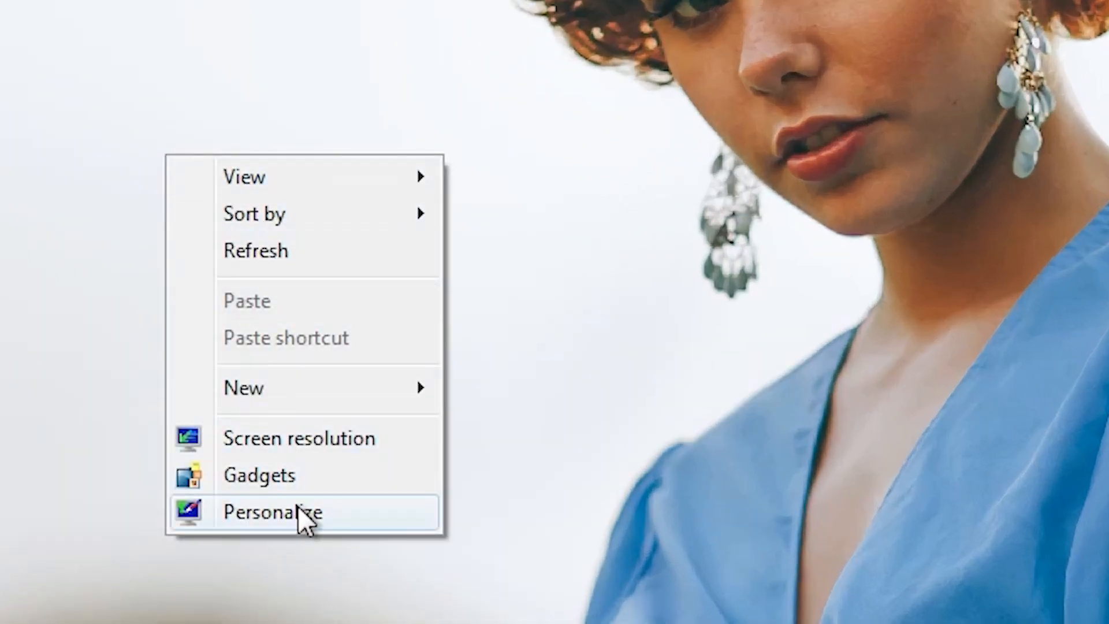
pyautogui.click(271, 511)
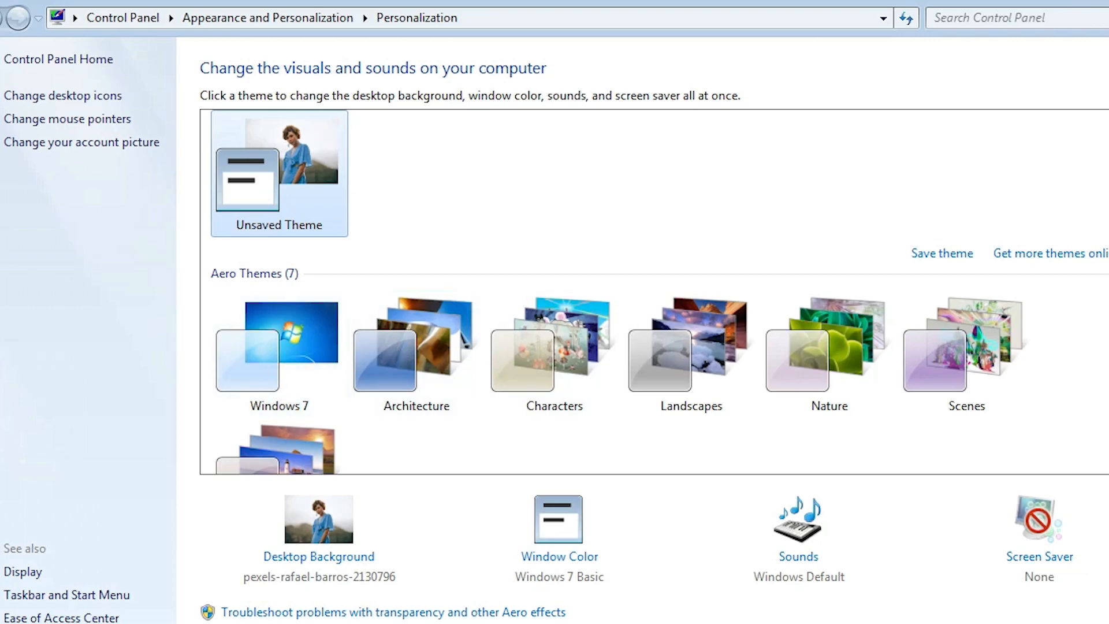
# - Apply the Windows 7 theme under Aero Themes, restoring the default wallpaper
pyautogui.scroll(-3)
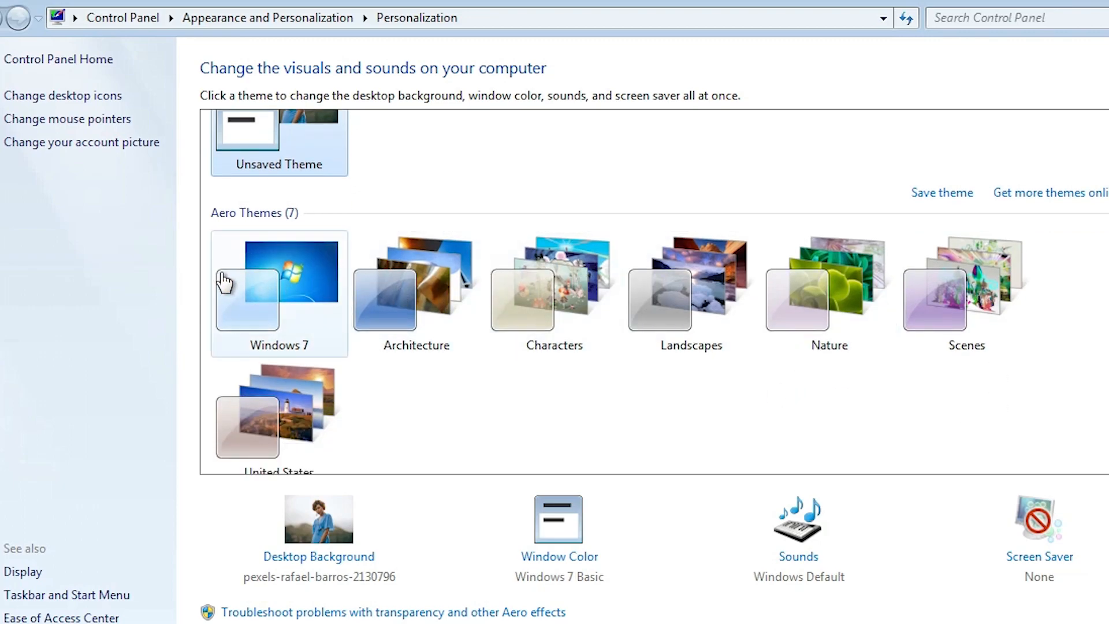
pyautogui.click(278, 283)
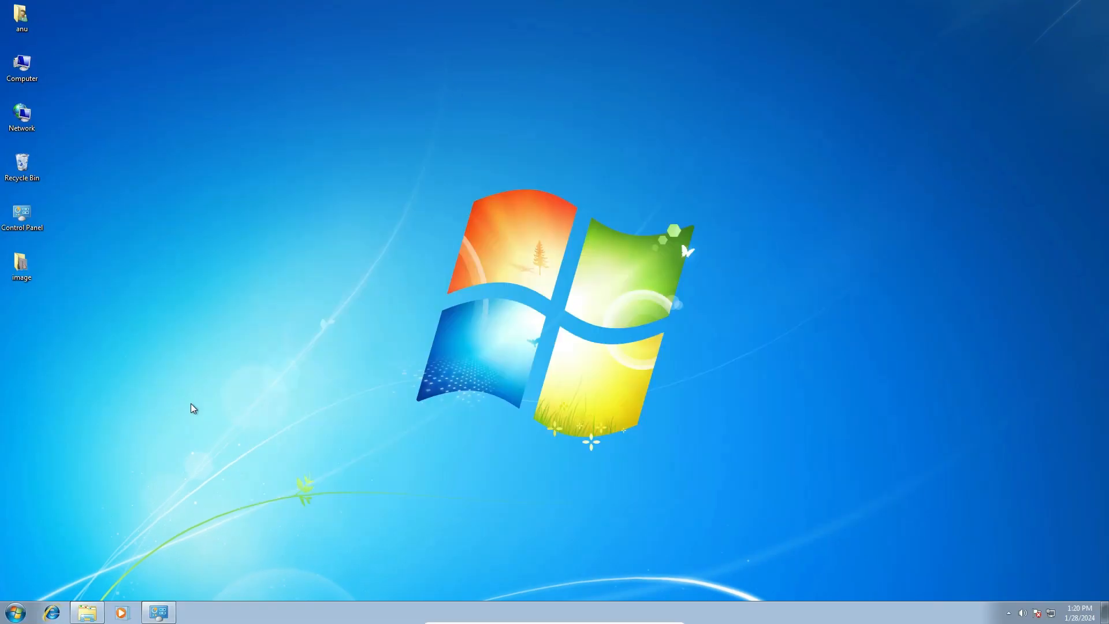
pyautogui.moveTo(479, 589)
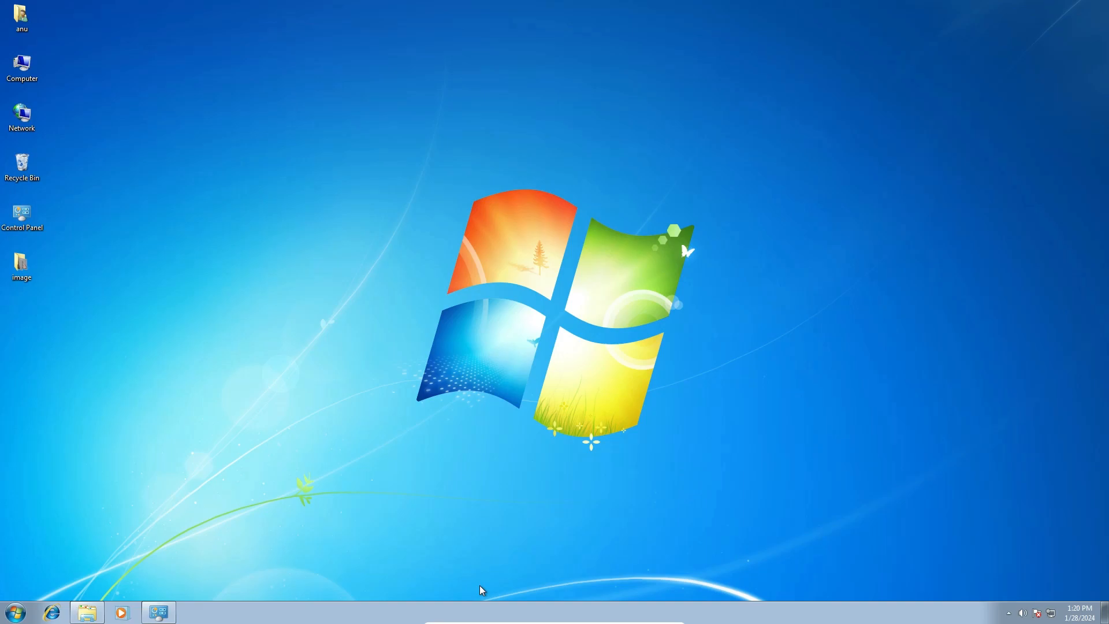